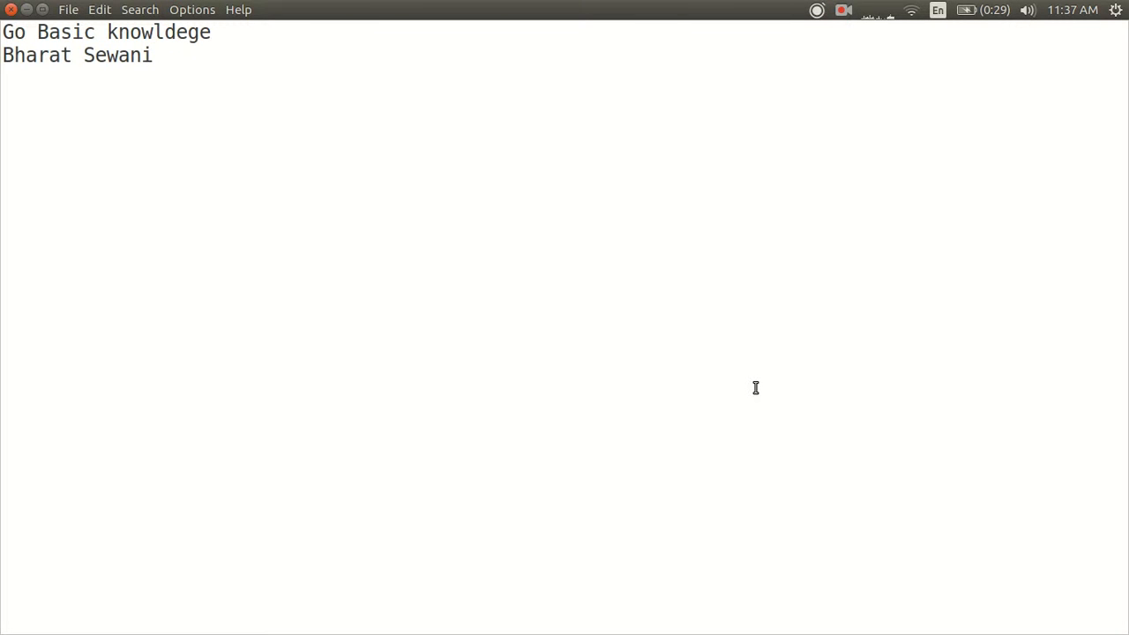
# Replace the title page with Go's 25 keywords, break through var, in five tab-aligned columns.
pyautogui.click(154, 54)
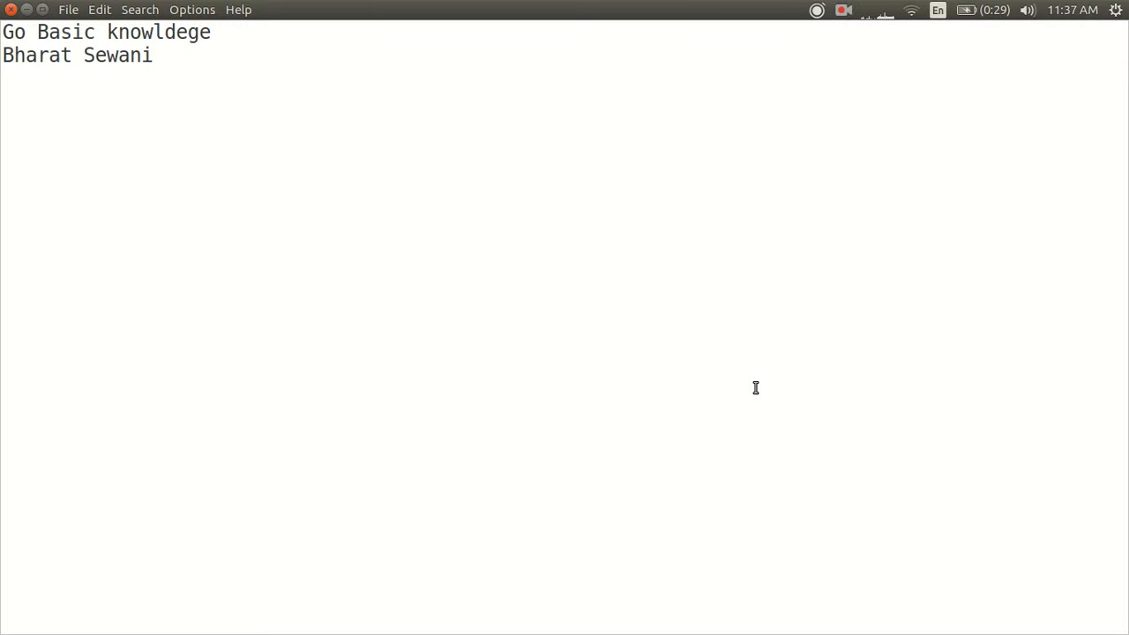
pyautogui.click(152, 54)
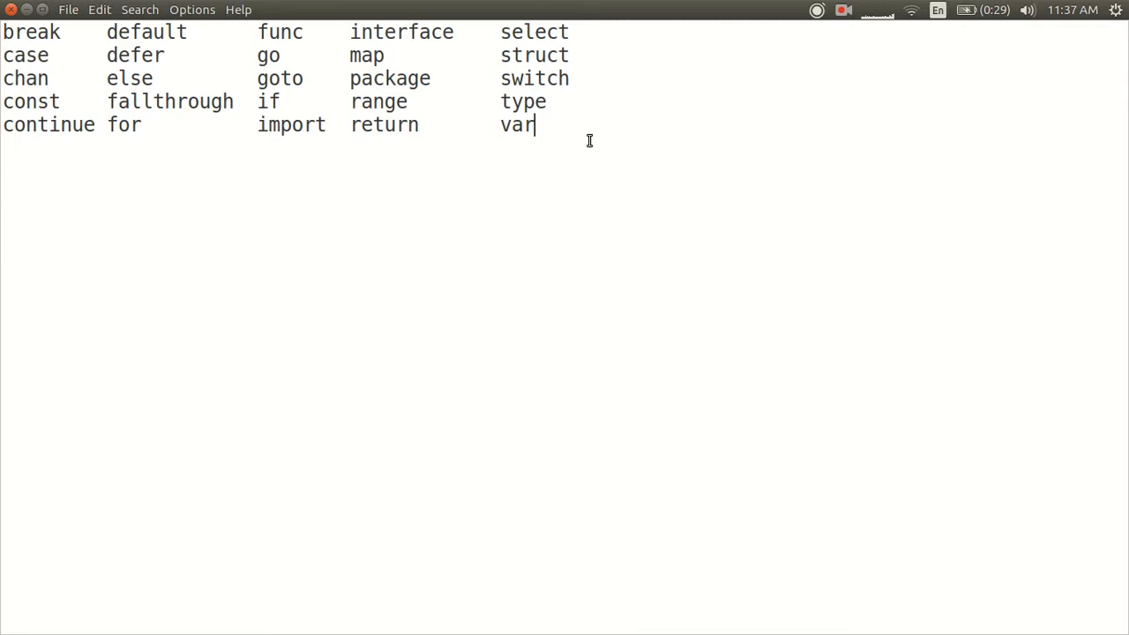
pyautogui.doubleClick(31, 32)
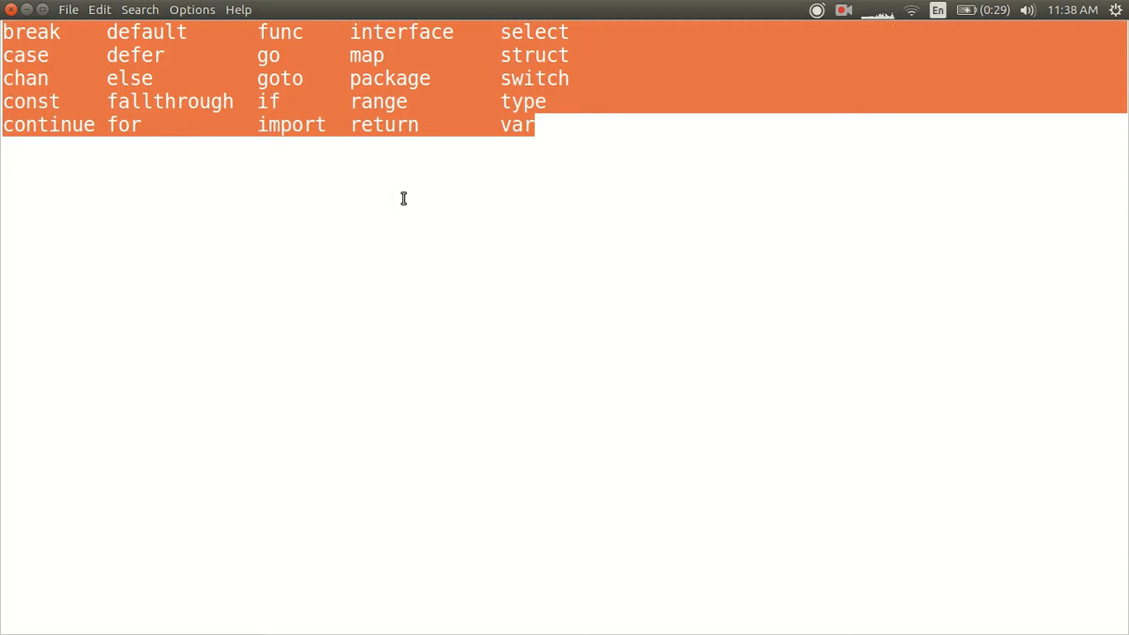
pyautogui.moveTo(511, 210)
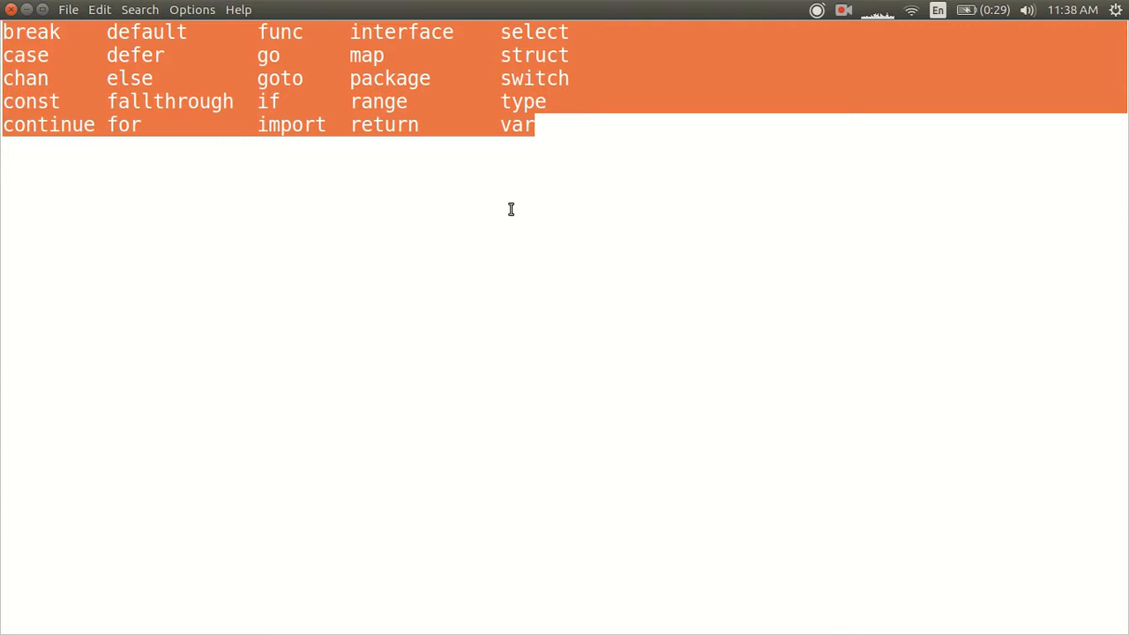
pyautogui.click(587, 128)
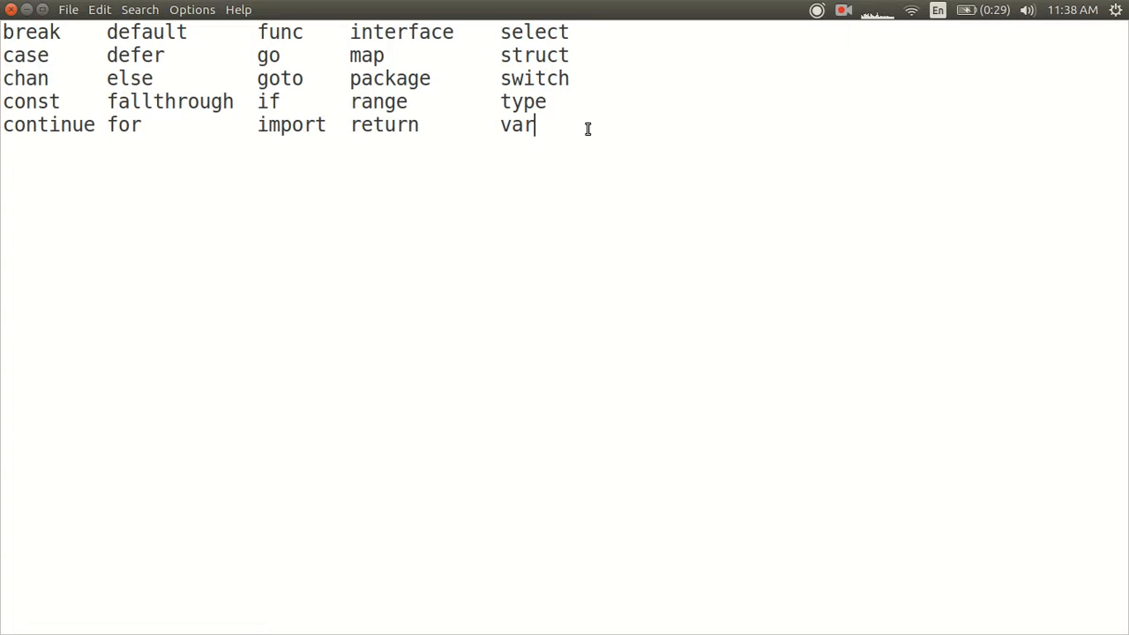
pyautogui.click(843, 10)
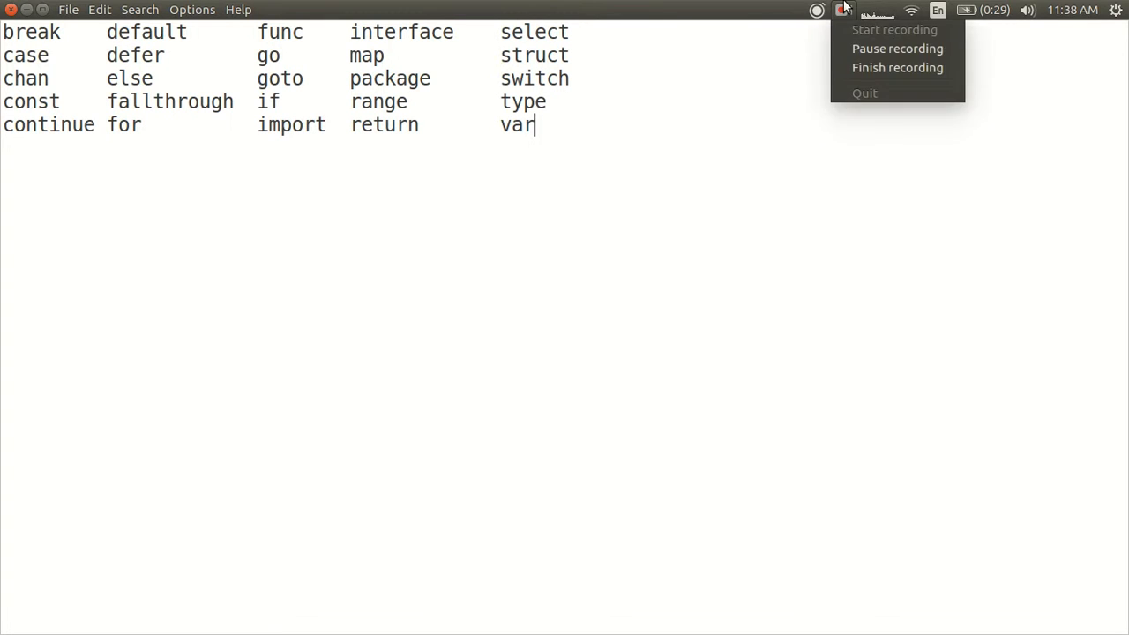